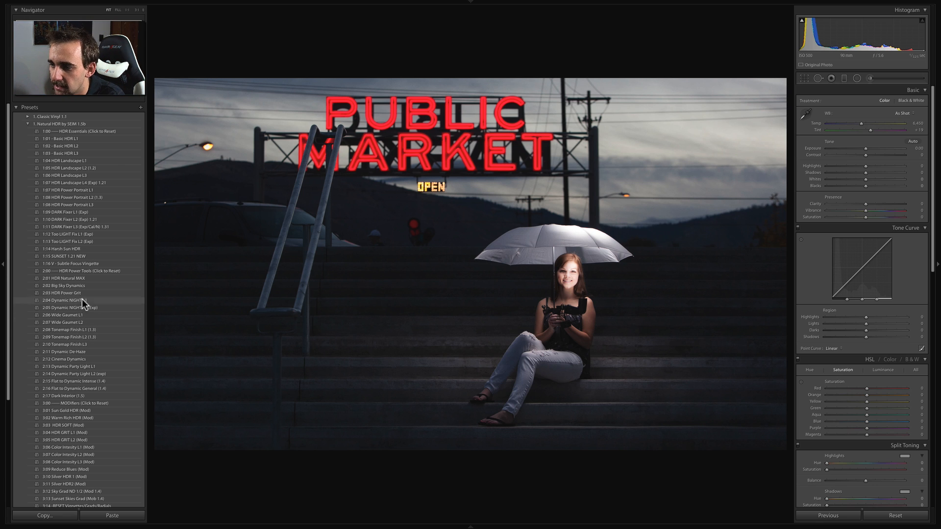
Apply Dynamic NIGHT L2 to the night market portrait, undoing once and reapplying it.
{"action": "left_click", "coordinate": [71, 307]}
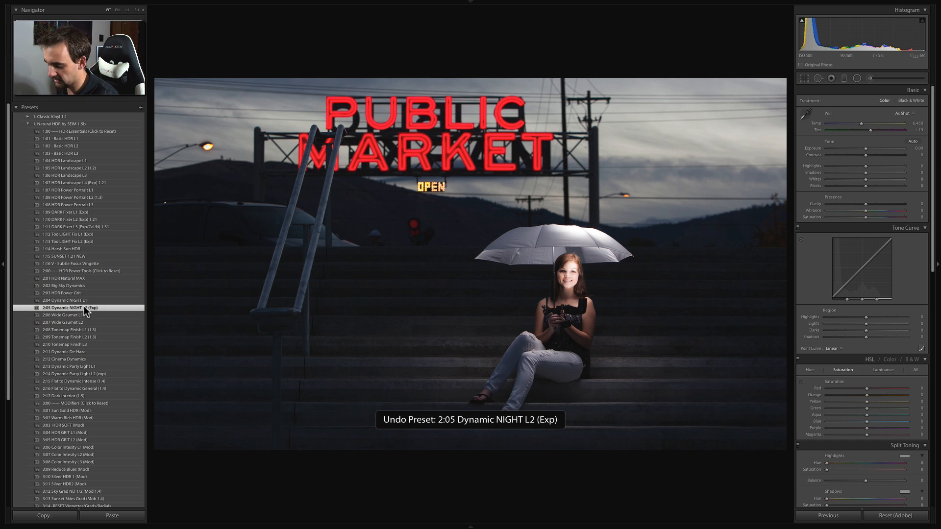
{"action": "left_click", "coordinate": [65, 307]}
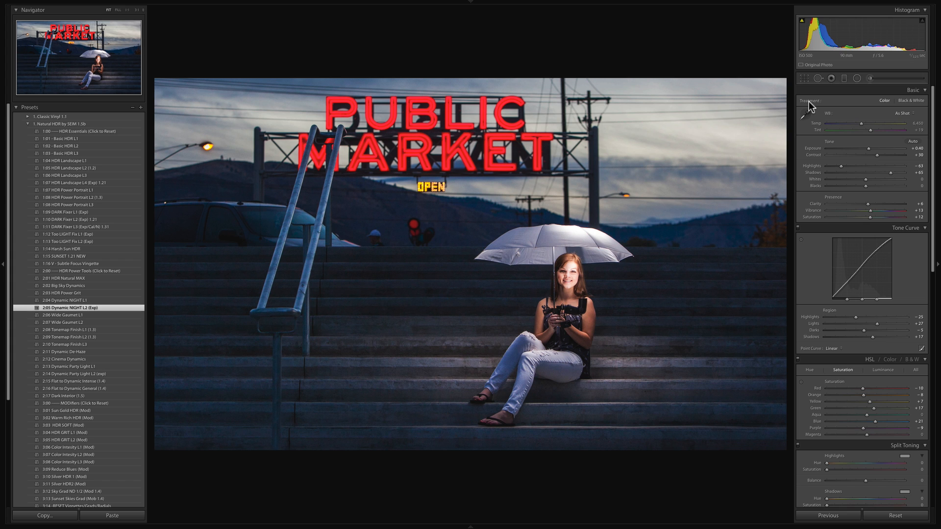
{"action": "mouse_move", "coordinate": [854, 138]}
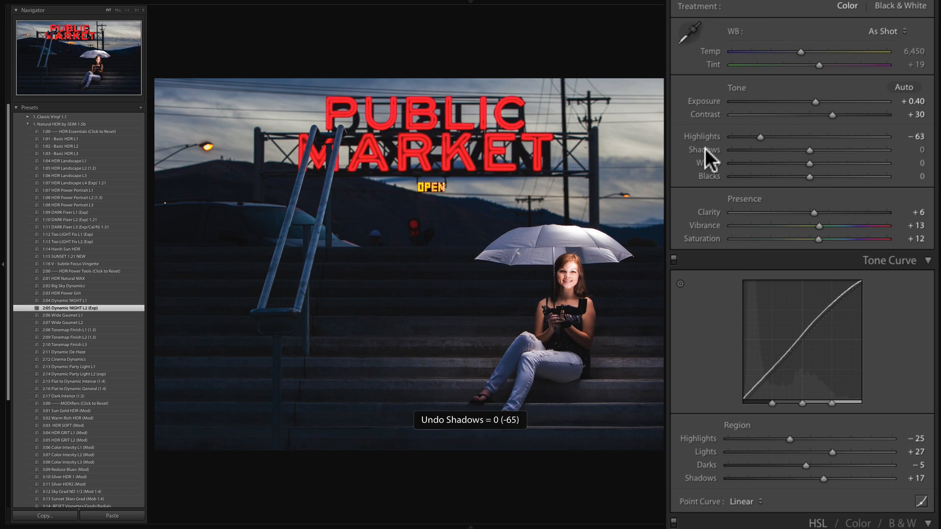
{"action": "left_click_drag", "start_coordinate": [808, 150], "coordinate": [844, 150]}
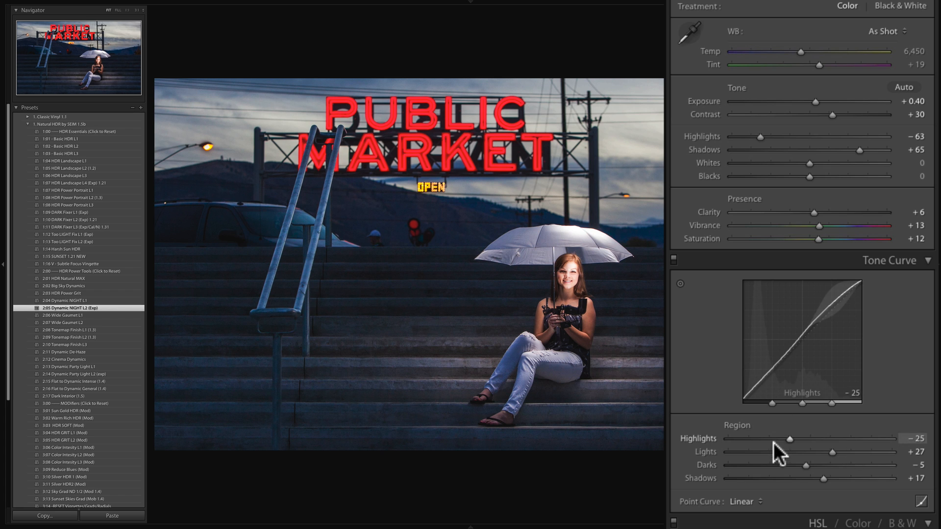
{"action": "mouse_move", "coordinate": [859, 459]}
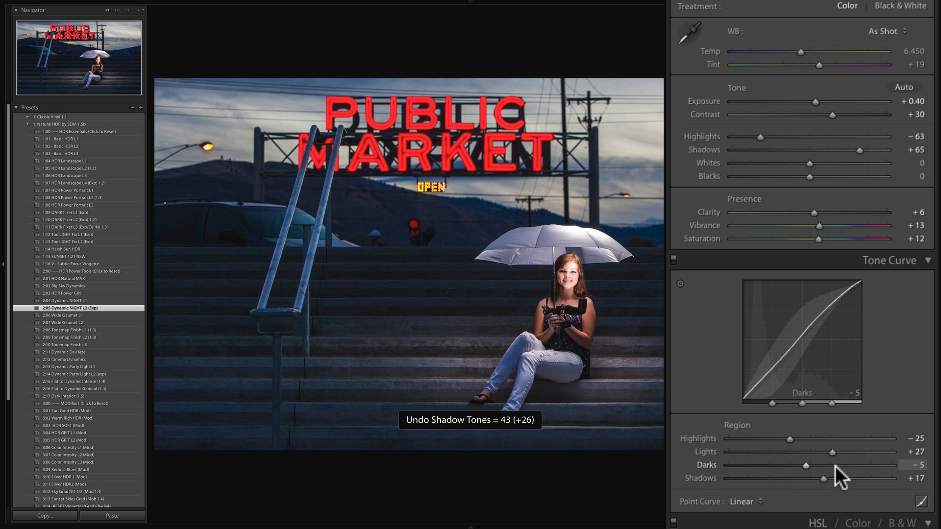
{"action": "mouse_move", "coordinate": [833, 116]}
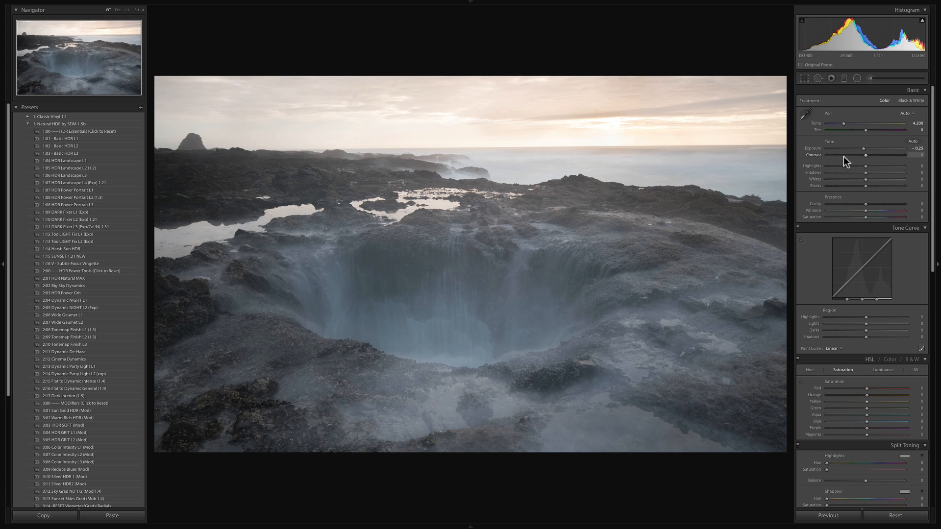
{"action": "mouse_move", "coordinate": [661, 130]}
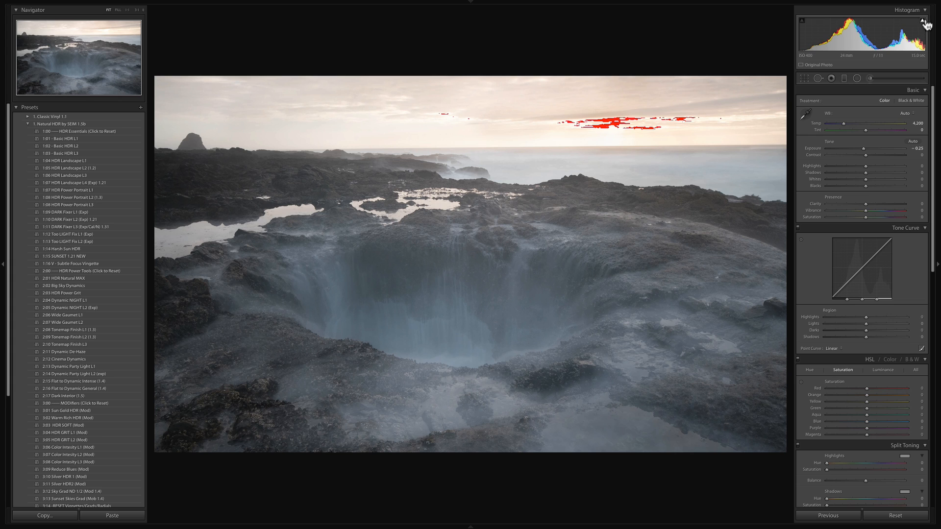
{"action": "mouse_move", "coordinate": [927, 23]}
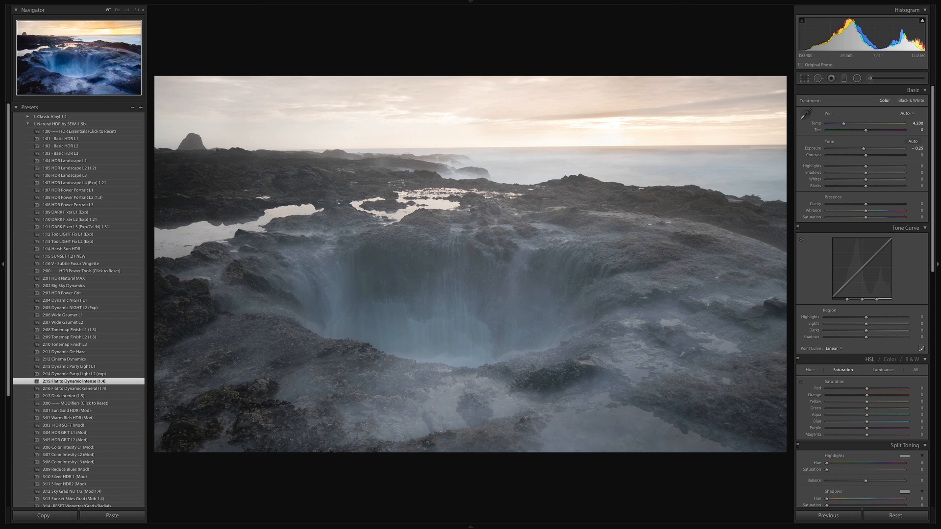
Stack the Flat to Dynamic Intense and Sunset Skies Grad presets on the seascape.
{"action": "left_click", "coordinate": [77, 382]}
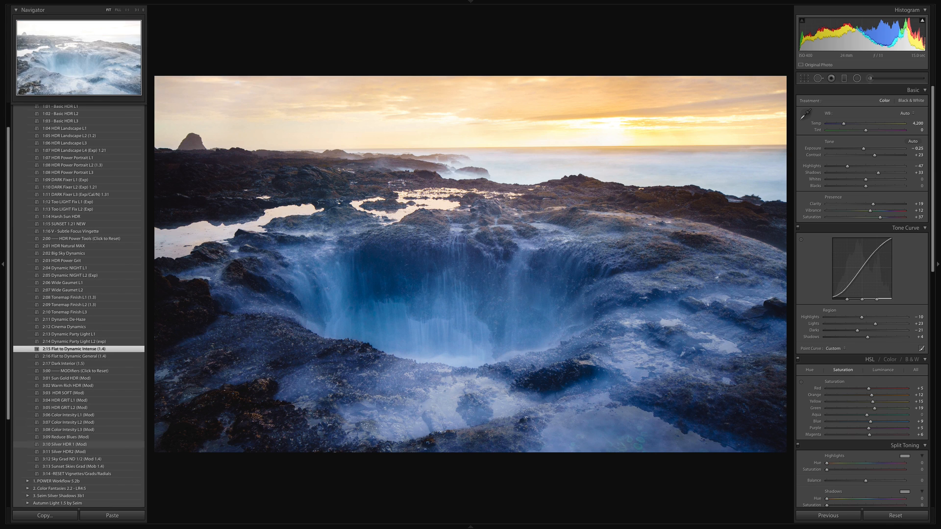
{"action": "left_click", "coordinate": [79, 467]}
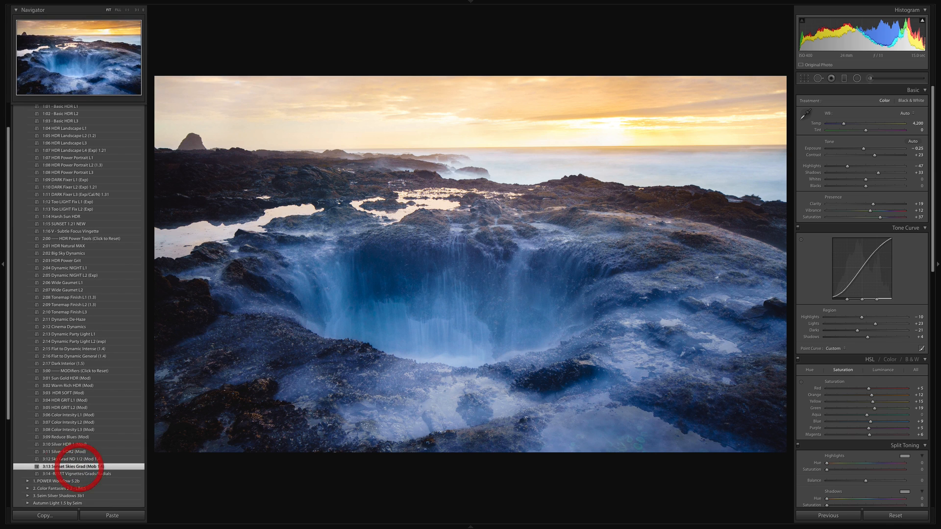
{"action": "left_click", "coordinate": [72, 467]}
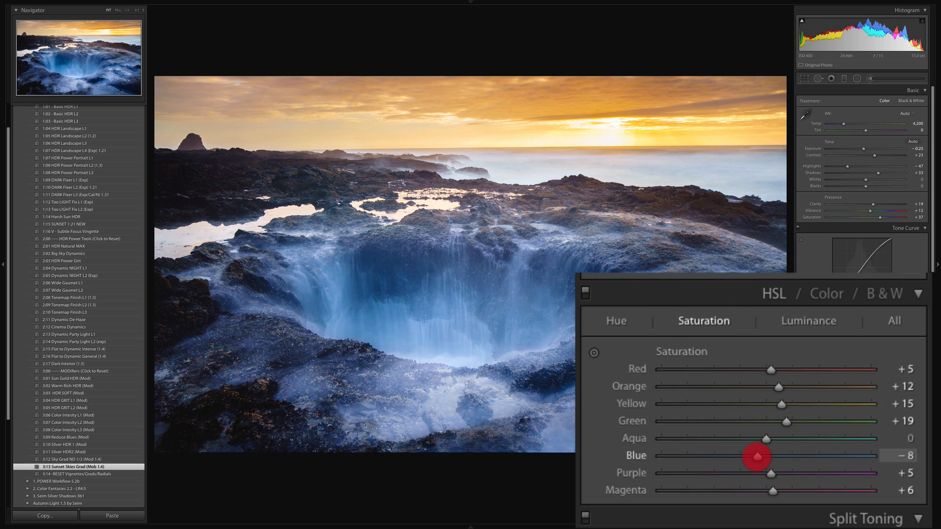
Lower the Blue saturation slider in HSL to tame the water's blues.
{"action": "left_click_drag", "start_coordinate": [757, 456], "coordinate": [749, 456]}
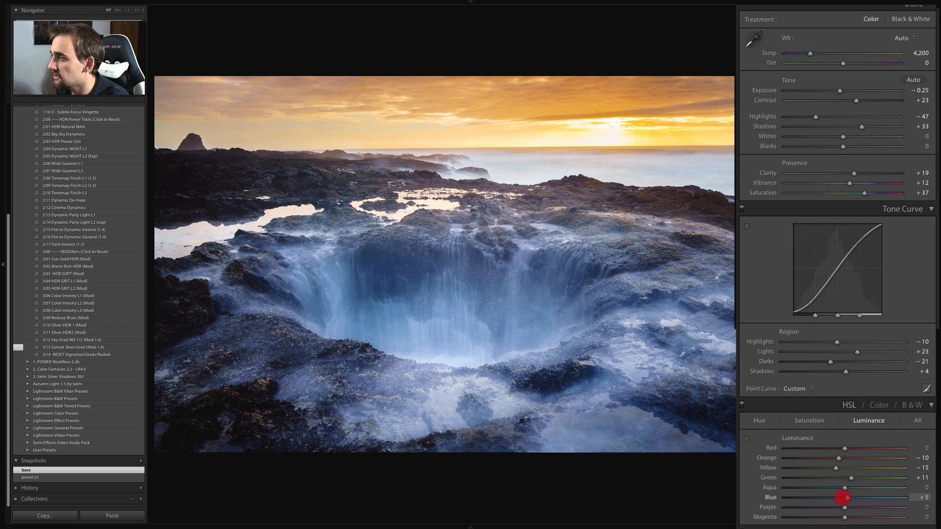
Raise Blue luminance to about +35 to lighten the water, undoing the Lights curve change.
{"action": "left_click_drag", "start_coordinate": [843, 498], "coordinate": [808, 498]}
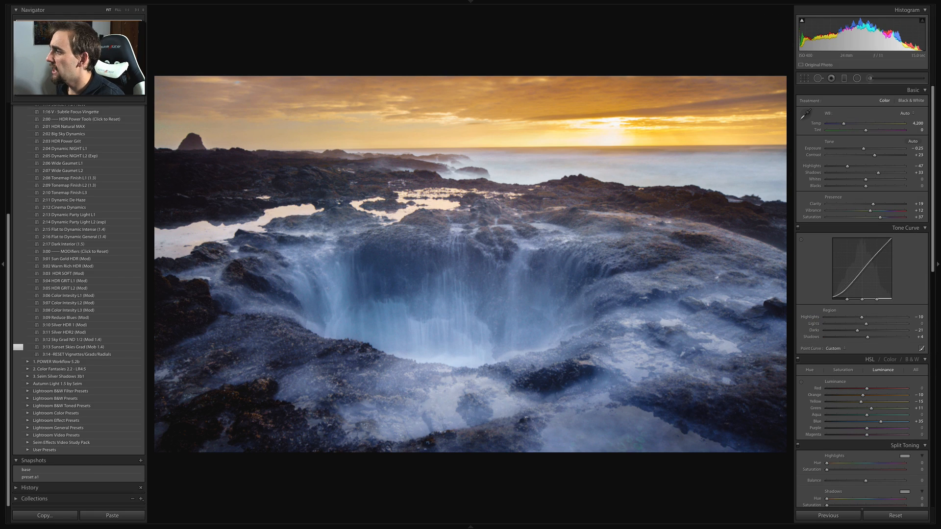
{"action": "key", "text": "ctrl+z"}
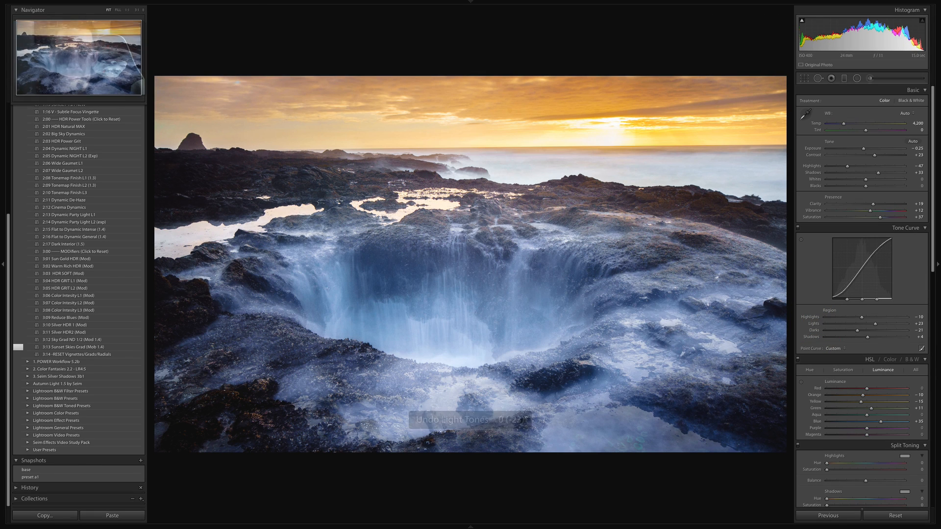